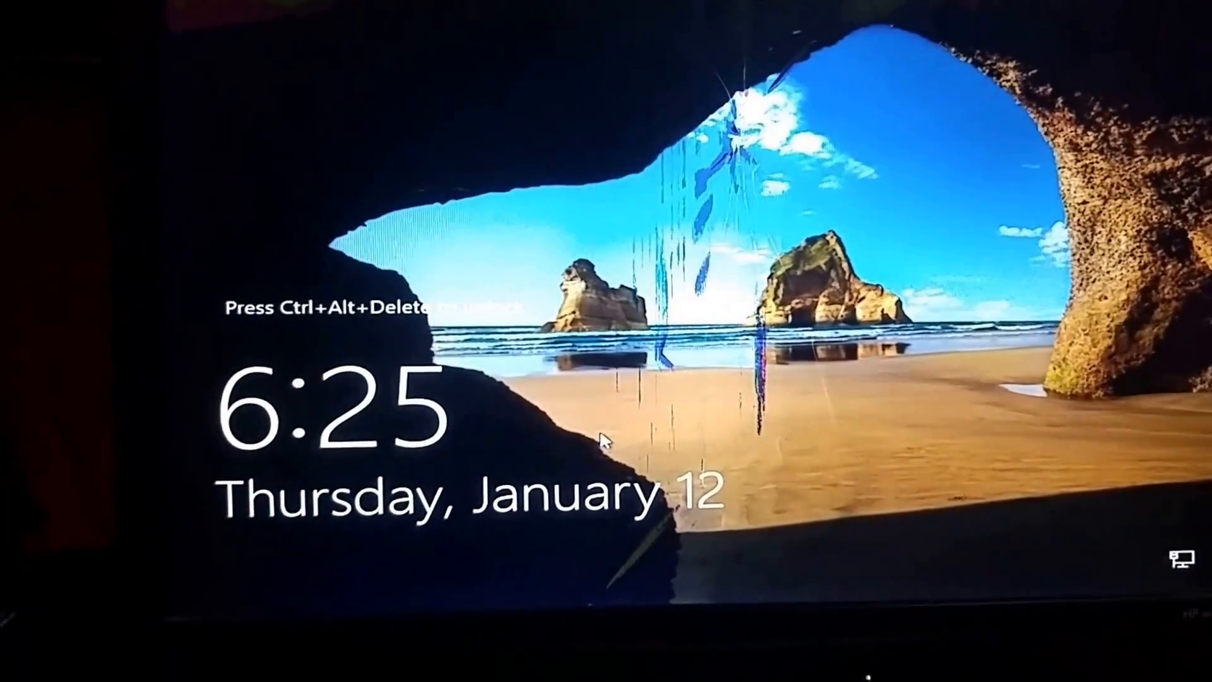
Step: Dismiss the lock screen with Ctrl+Alt+Delete to reach the Administrator sign-in prompt
{"action": "key", "text": "ctrl+alt+delete"}
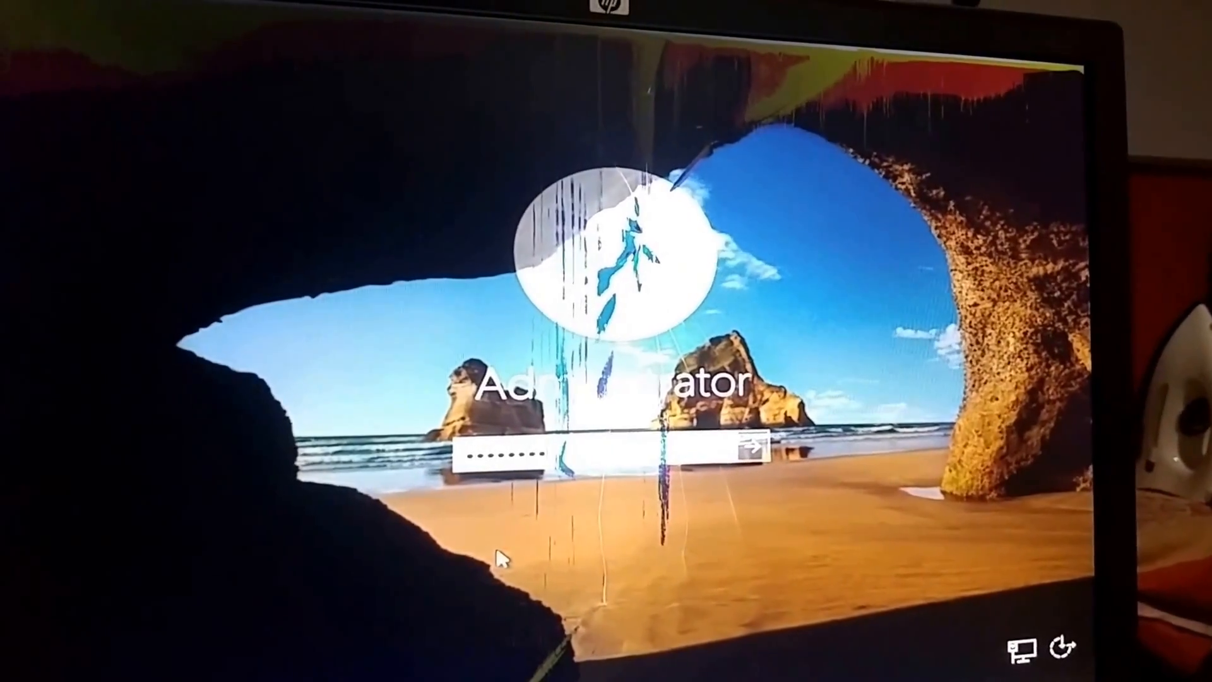
Step: Submit the Administrator password, answer Yes to network discovery, and bring up the Start menu
{"action": "left_click", "coordinate": [744, 451]}
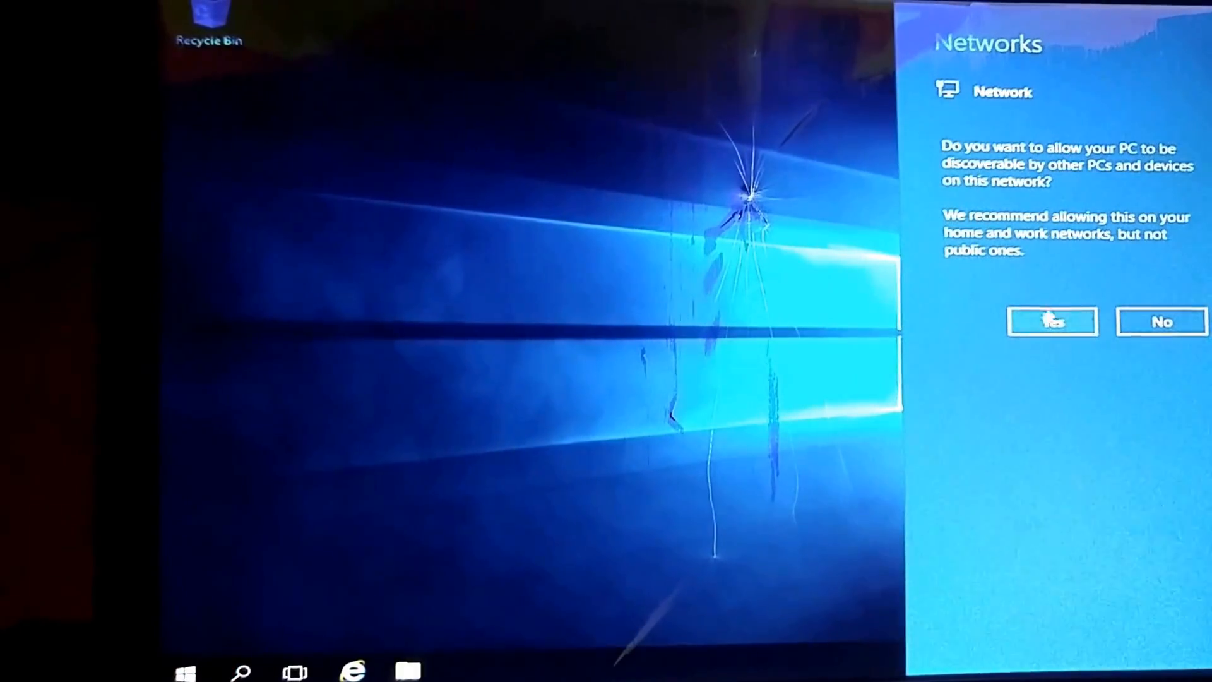
{"action": "left_click", "coordinate": [1052, 321]}
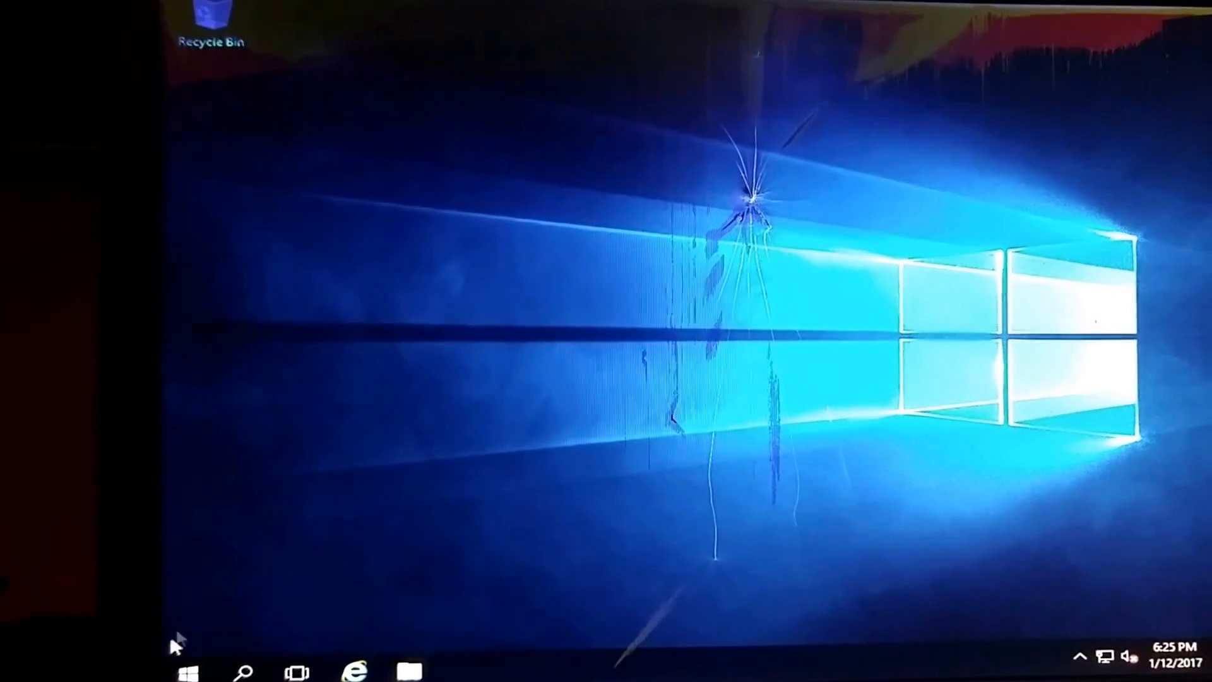
{"action": "left_click", "coordinate": [187, 669]}
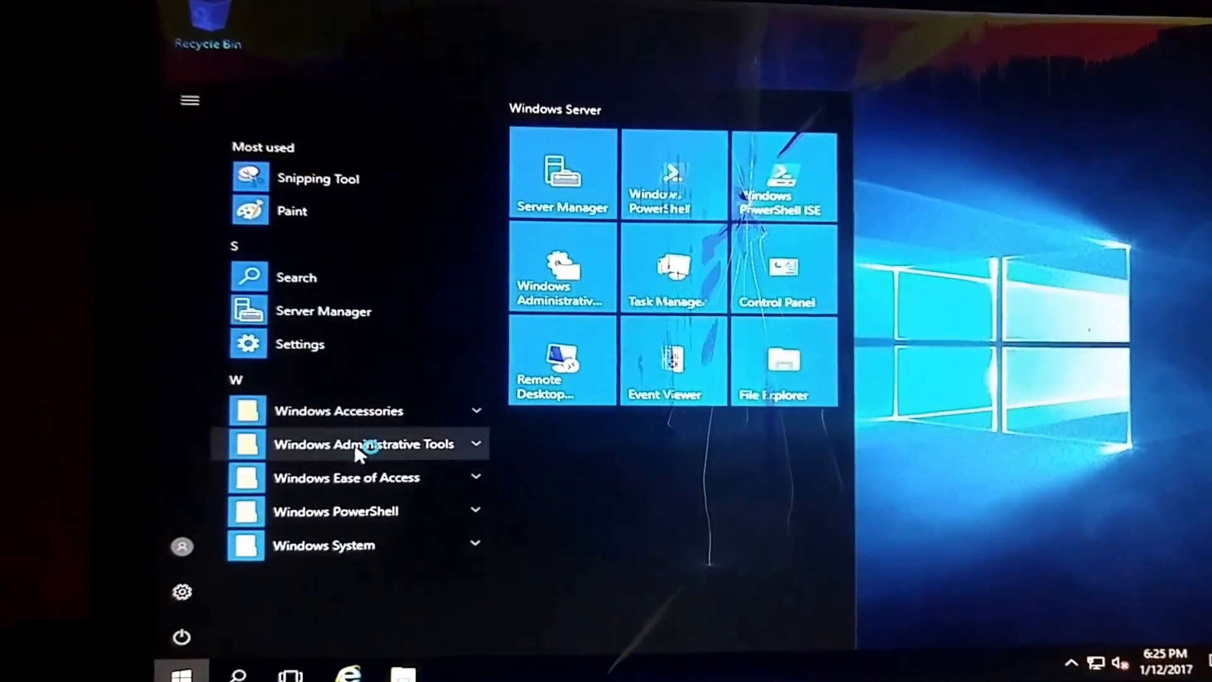
{"action": "mouse_move", "coordinate": [240, 583]}
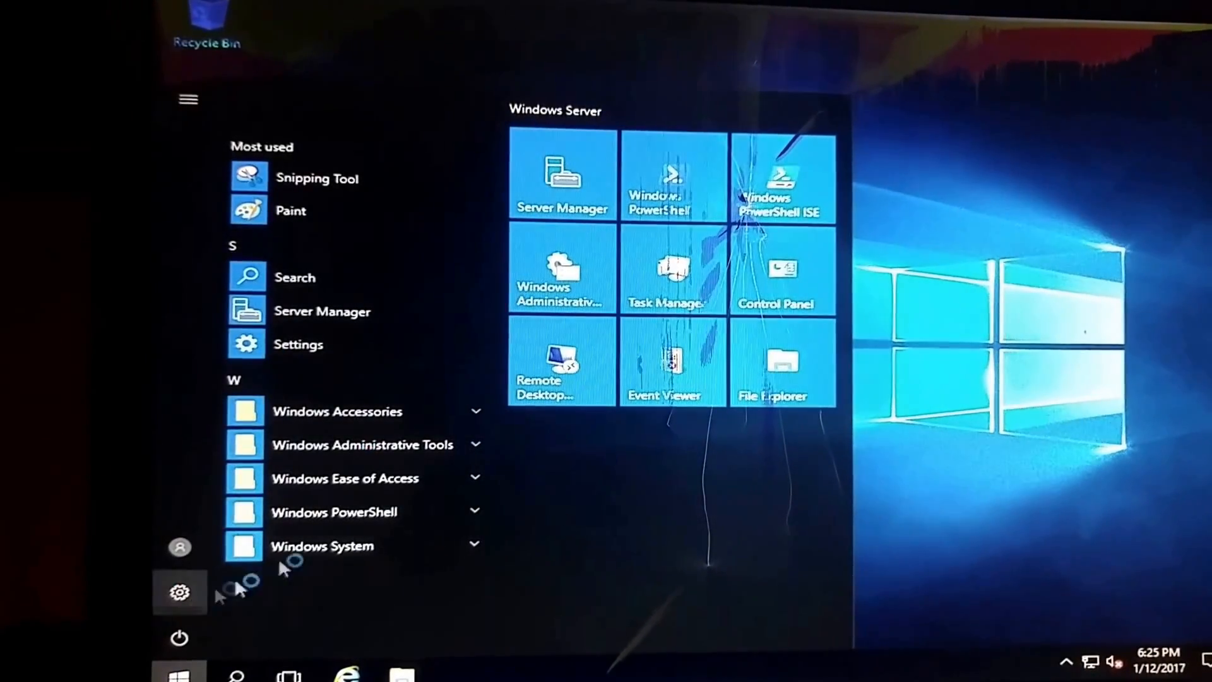